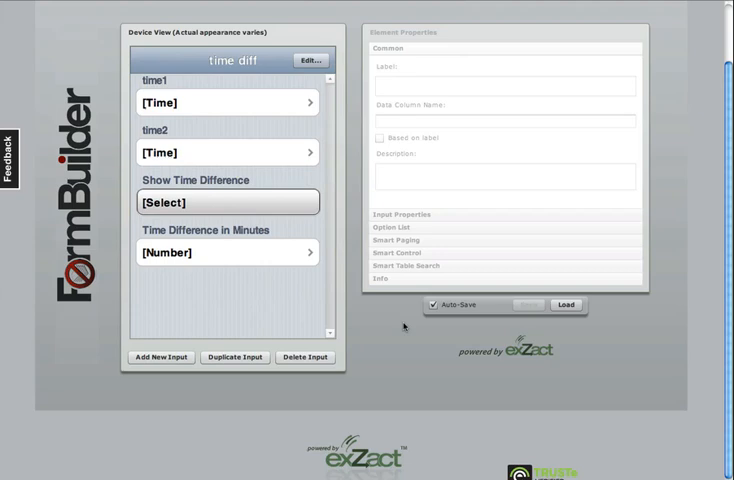
mouse_move(398, 328)
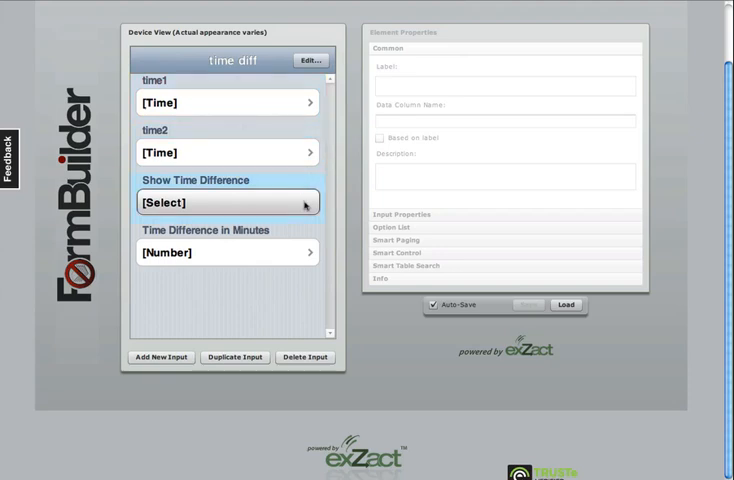
Show Element Properties for time1, time2, Show Time Difference, then Time Difference in Minutes
left_click(228, 252)
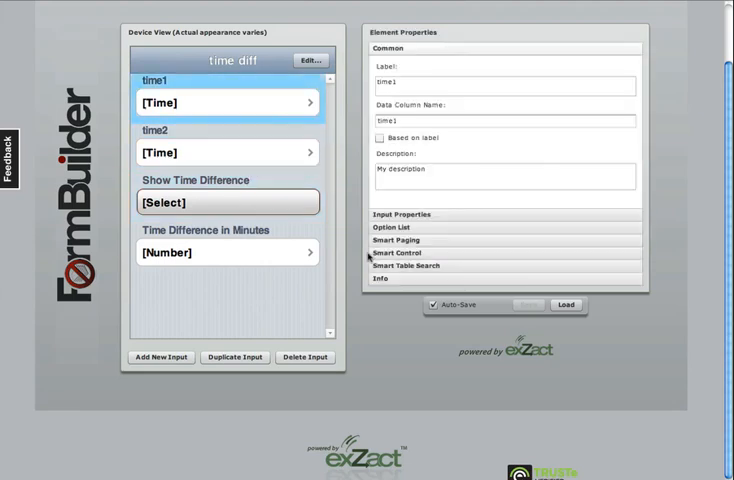
left_click(400, 252)
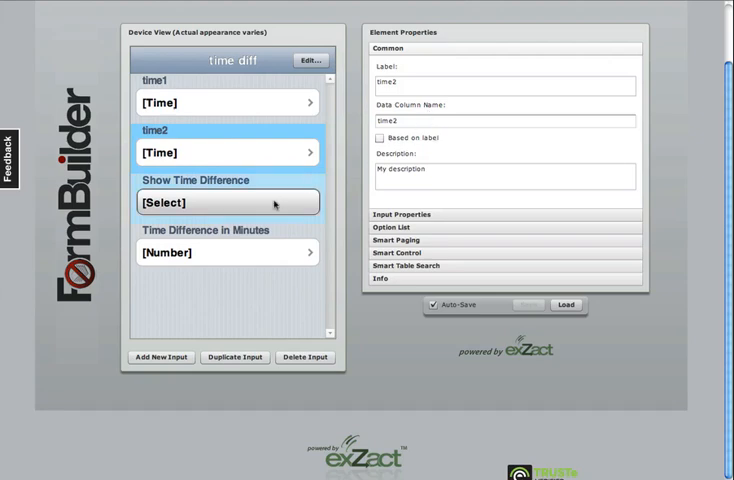
left_click(228, 202)
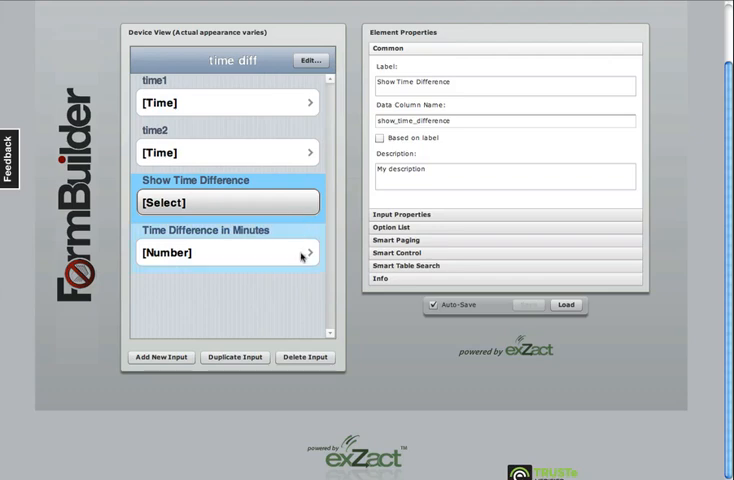
left_click(228, 252)
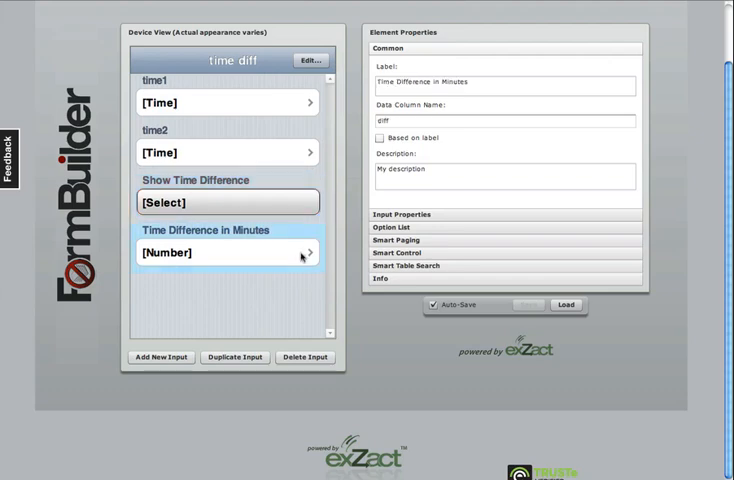
Reveal the diff field's Smart Control with its time-difference Dynamic Value and show-time-difference Condition
left_click(400, 264)
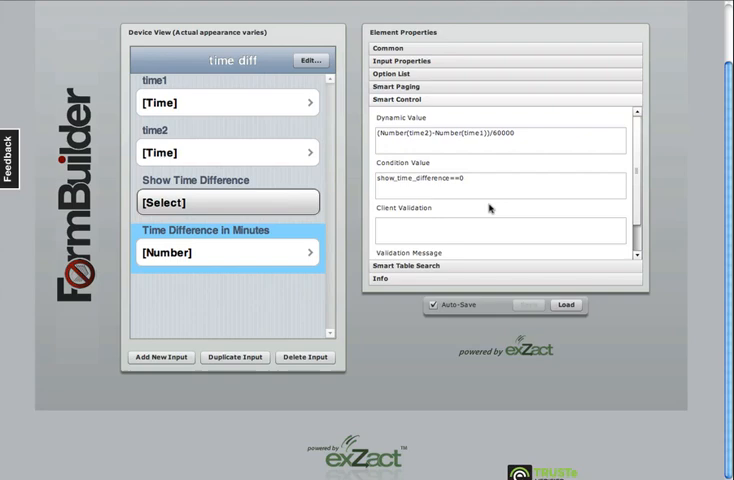
mouse_move(488, 186)
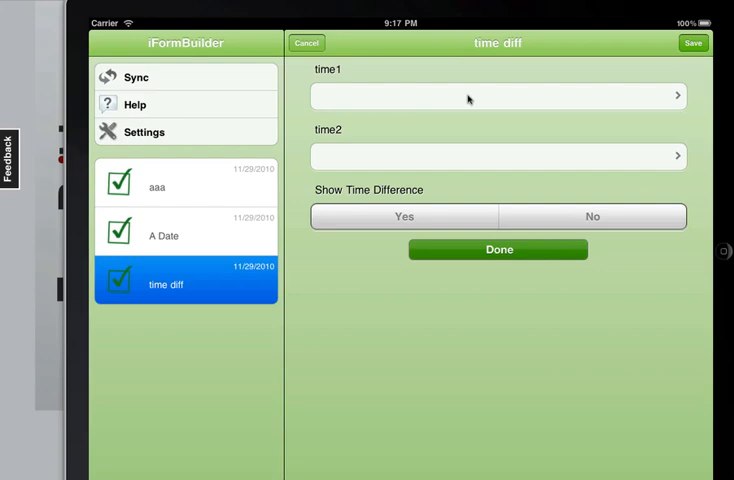
On the iPad, set both time1 and time2 to the current time, 9:17 PM
left_click(498, 96)
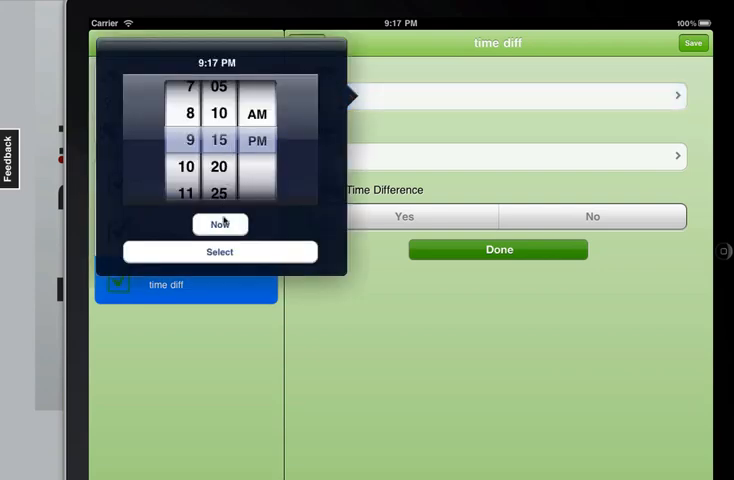
left_click(220, 252)
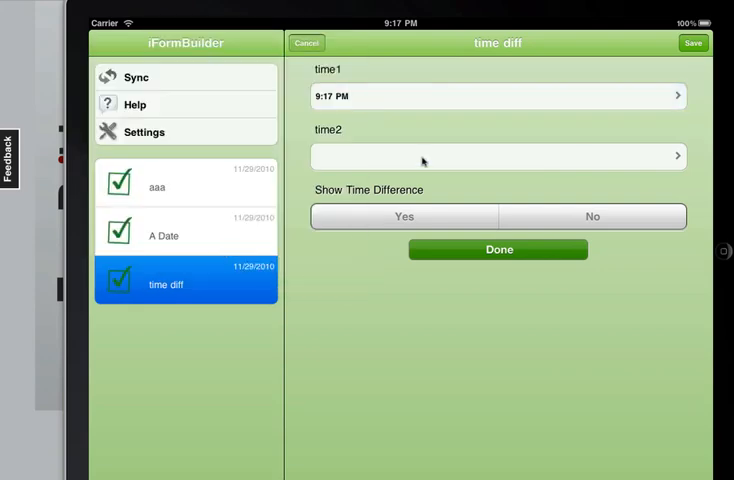
left_click(498, 156)
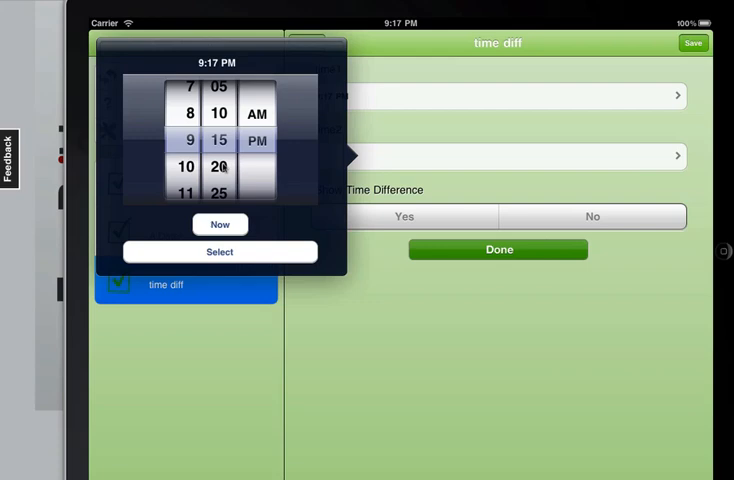
left_click(220, 252)
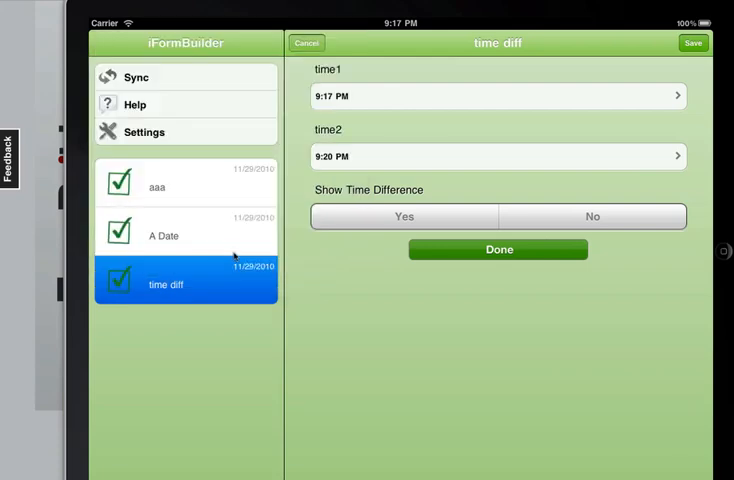
mouse_move(364, 256)
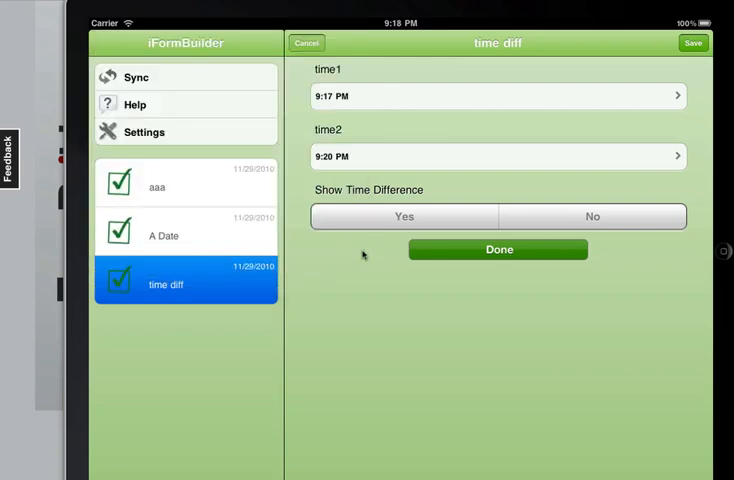
Answer No then Yes to Show Time Difference, revealing the minutes field
left_click(592, 216)
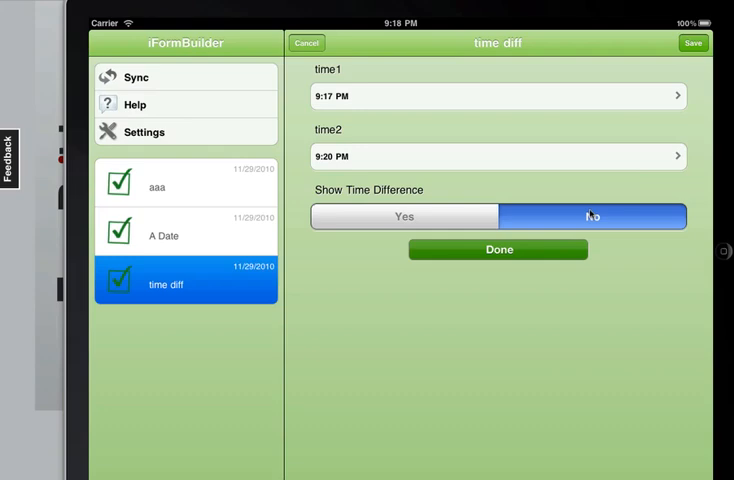
left_click(404, 216)
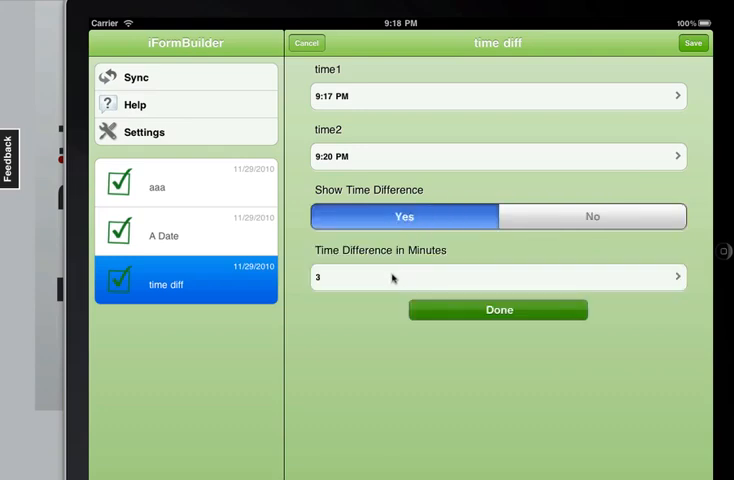
Change time2 to 9:25 PM, then 11:25 PM, so the minutes field reads 128
left_click(498, 156)
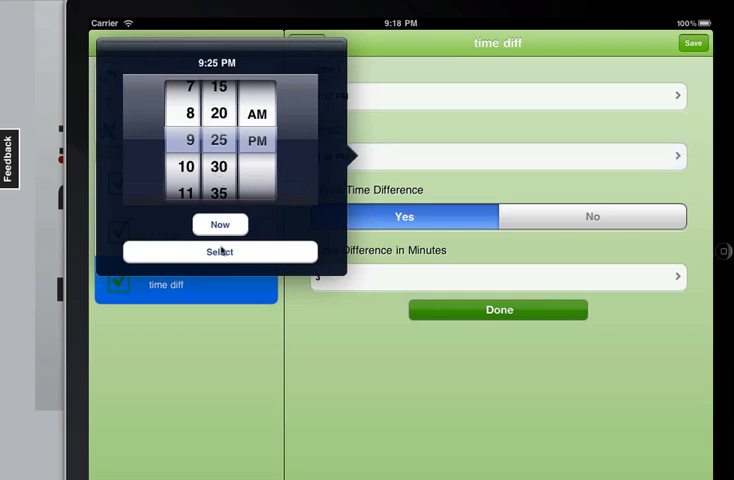
left_click(220, 252)
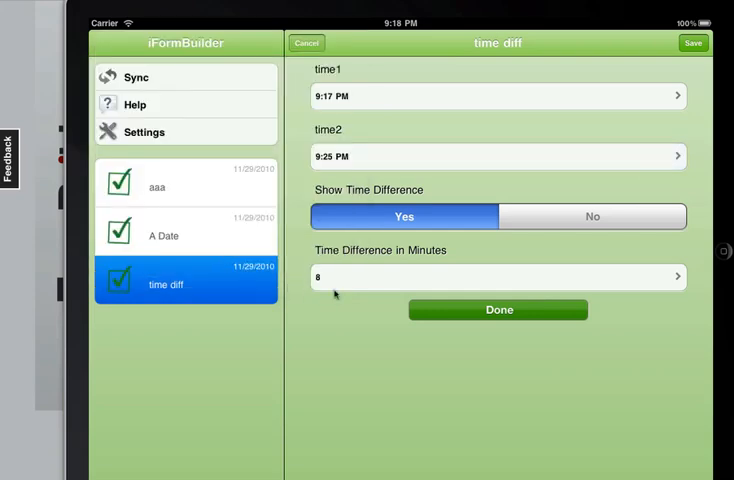
mouse_move(348, 264)
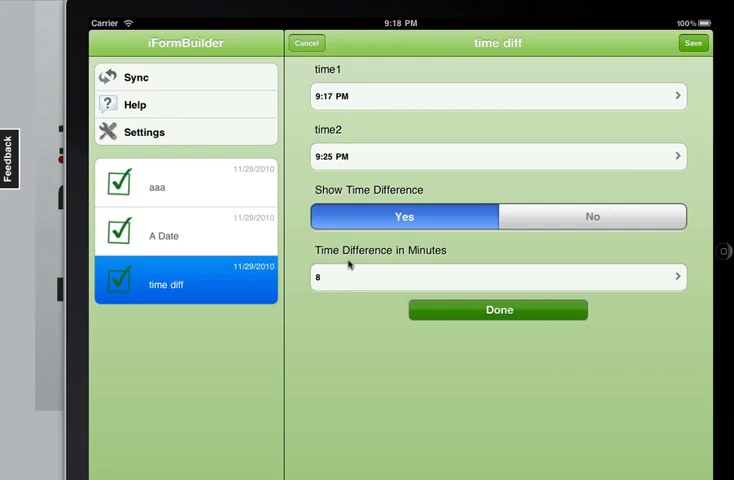
left_click(498, 156)
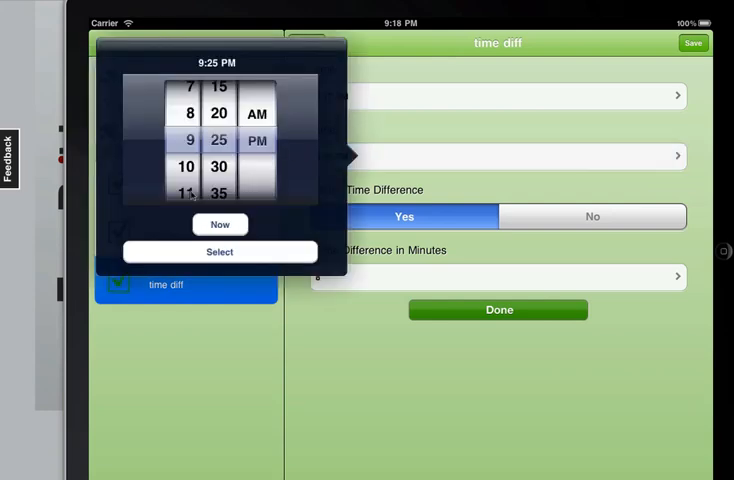
left_click(220, 252)
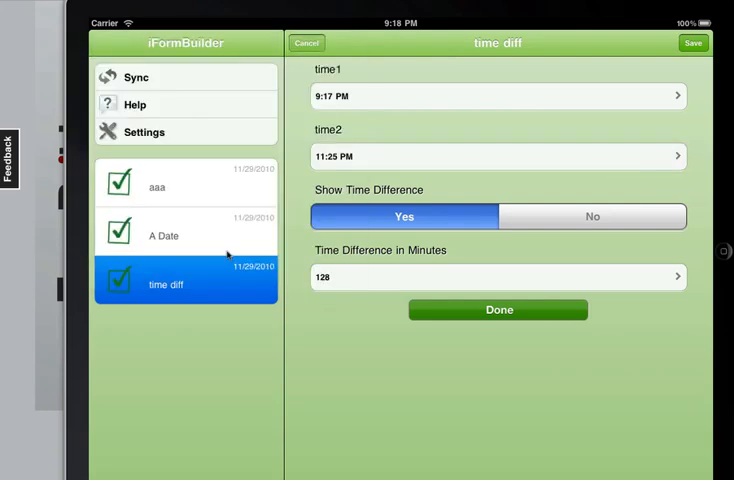
mouse_move(346, 264)
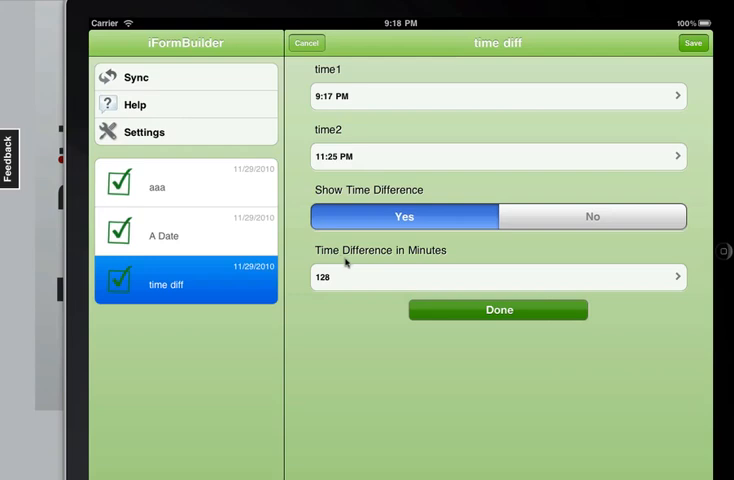
mouse_move(350, 262)
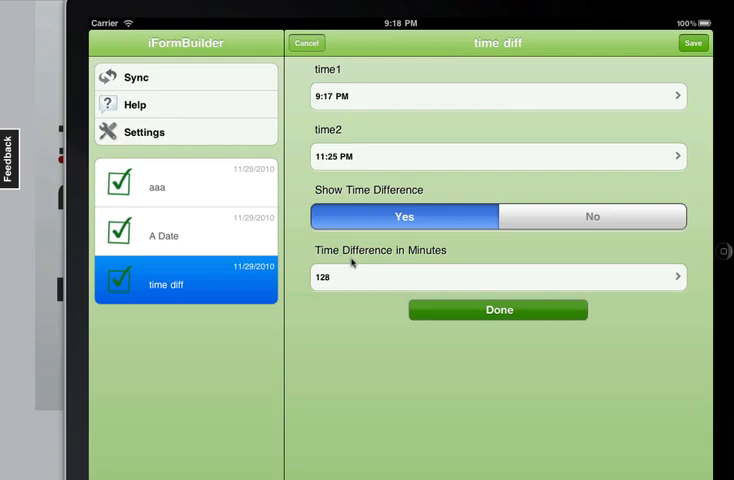